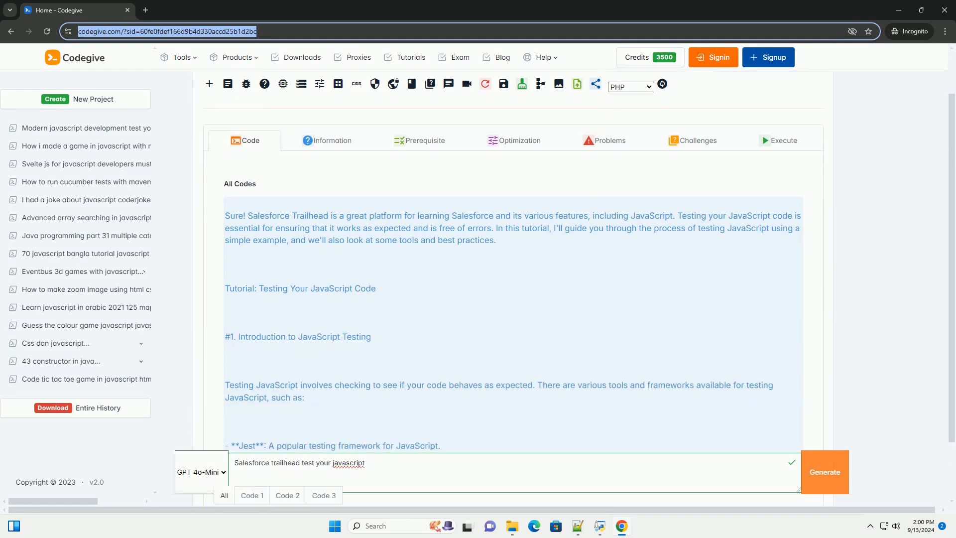
{"action": "scroll", "scroll_direction": "down", "scroll_amount": 3}
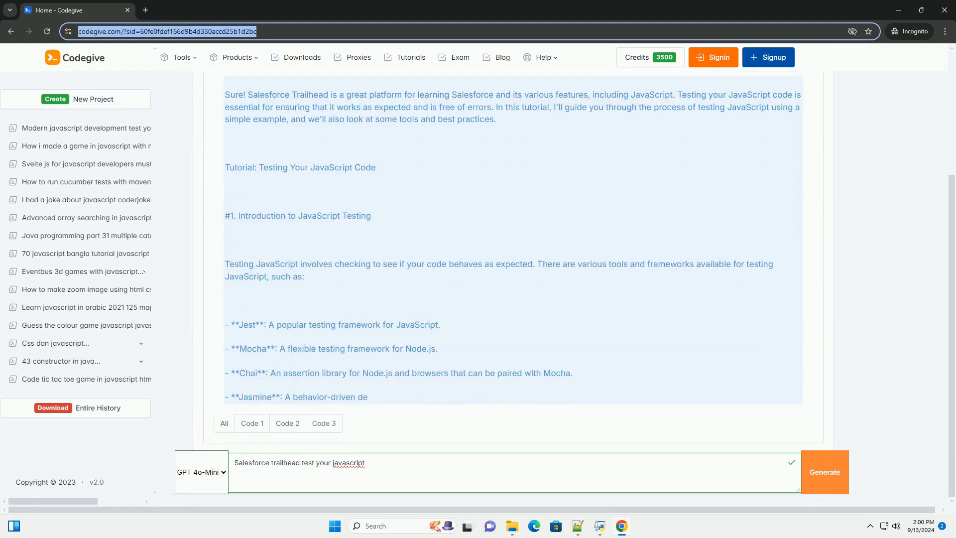
{"action": "scroll", "scroll_direction": "down", "scroll_amount": 3}
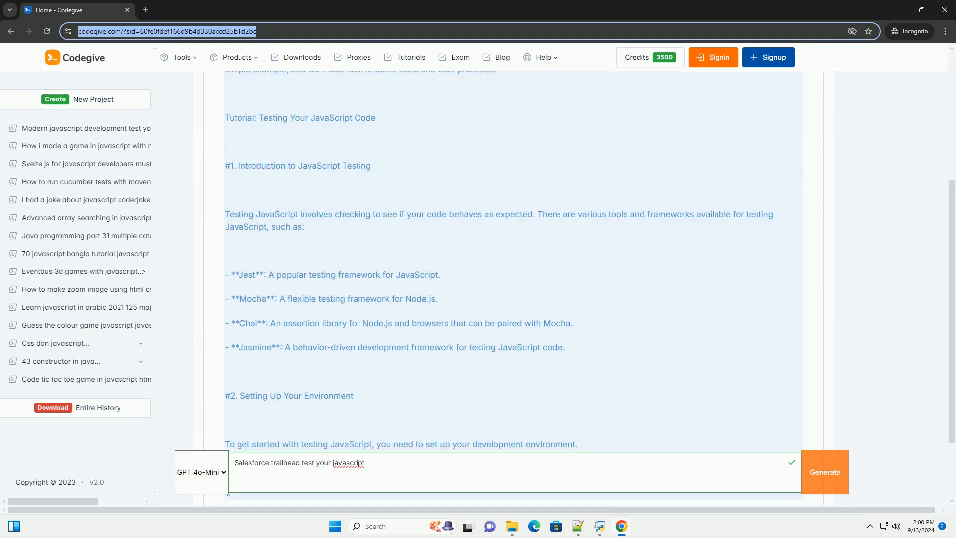
{"action": "scroll", "scroll_direction": "down", "scroll_amount": 3}
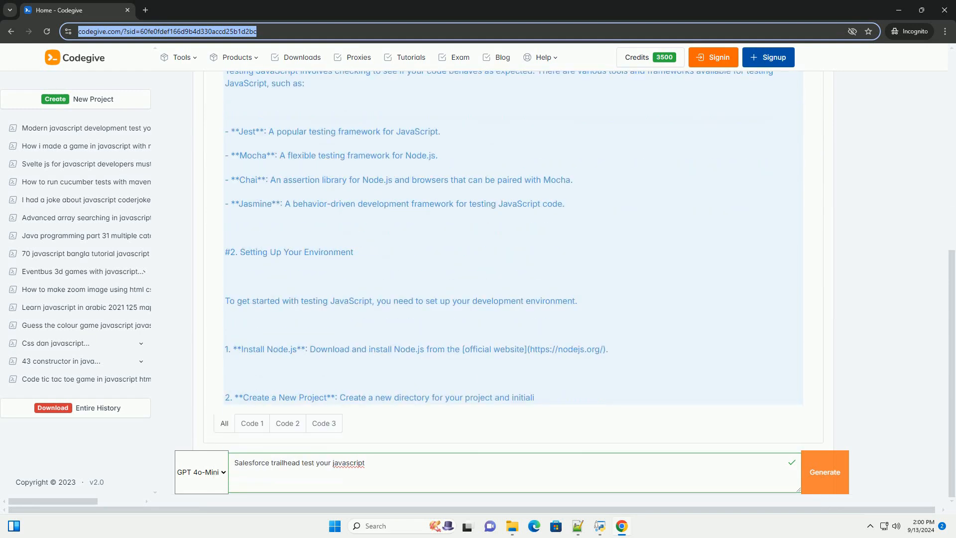
{"action": "scroll", "scroll_direction": "down", "scroll_amount": 3}
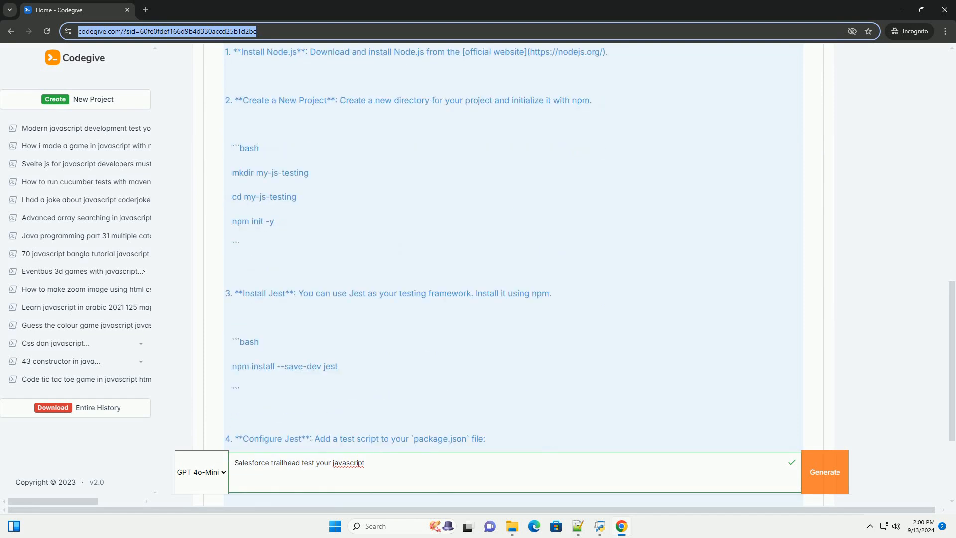
{"action": "scroll", "scroll_direction": "down", "scroll_amount": 3}
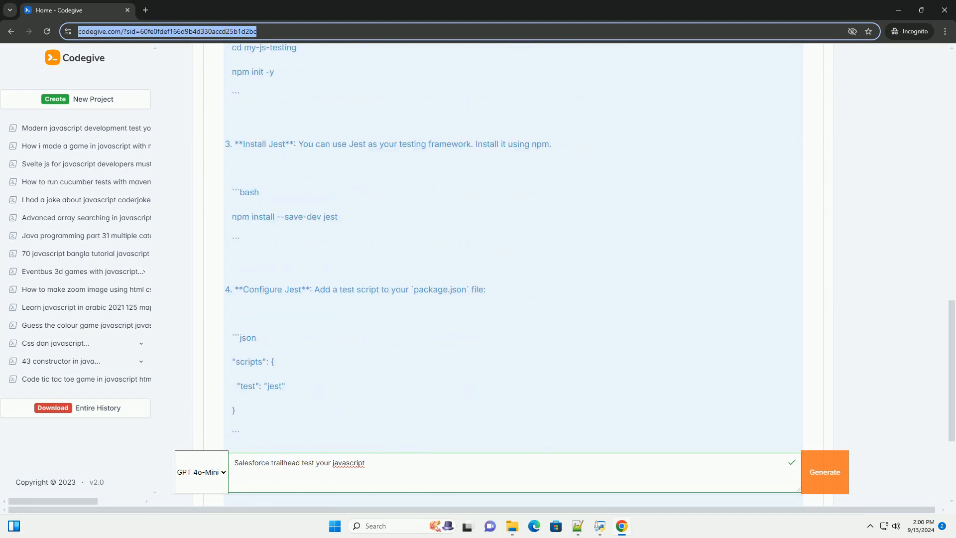
{"action": "scroll", "scroll_direction": "down", "scroll_amount": 3}
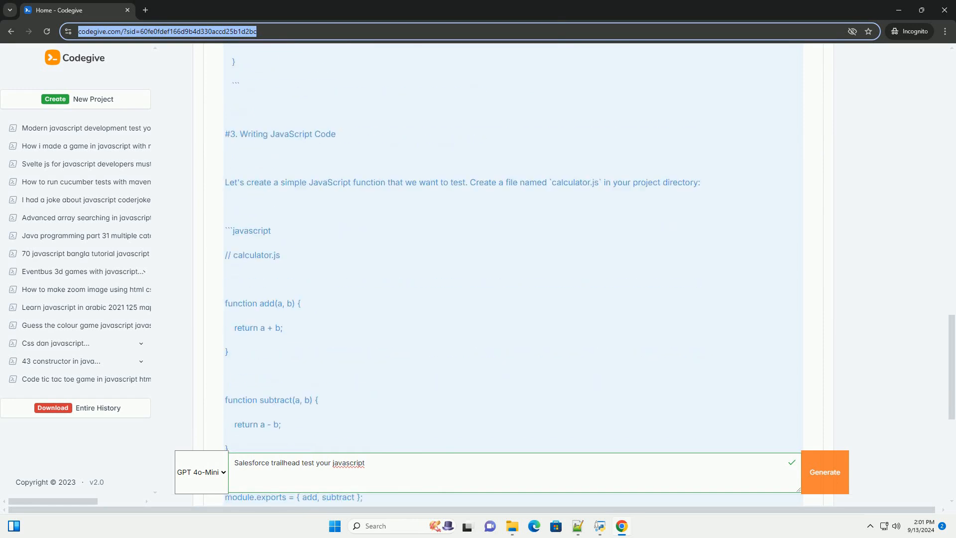
{"action": "scroll", "scroll_direction": "down", "scroll_amount": 3}
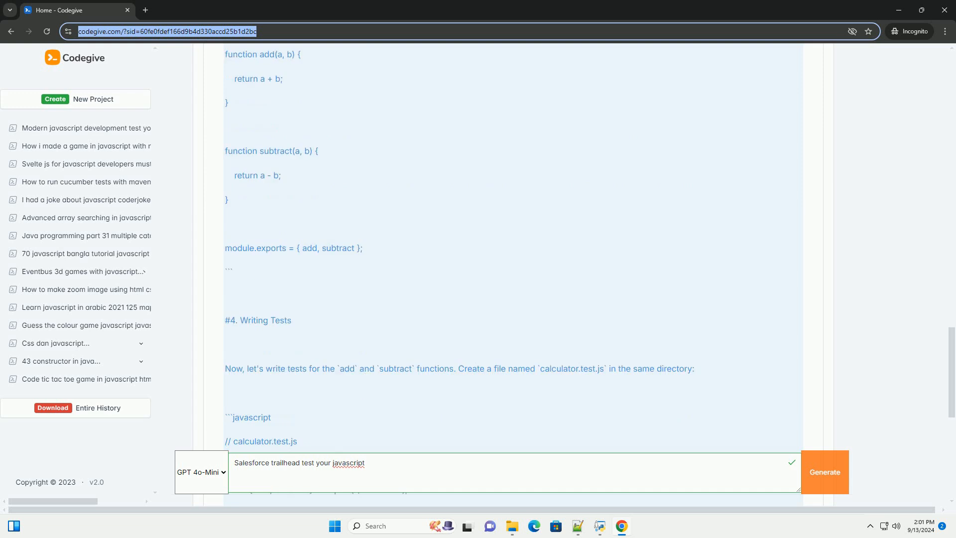
{"action": "scroll", "scroll_direction": "down", "scroll_amount": 3}
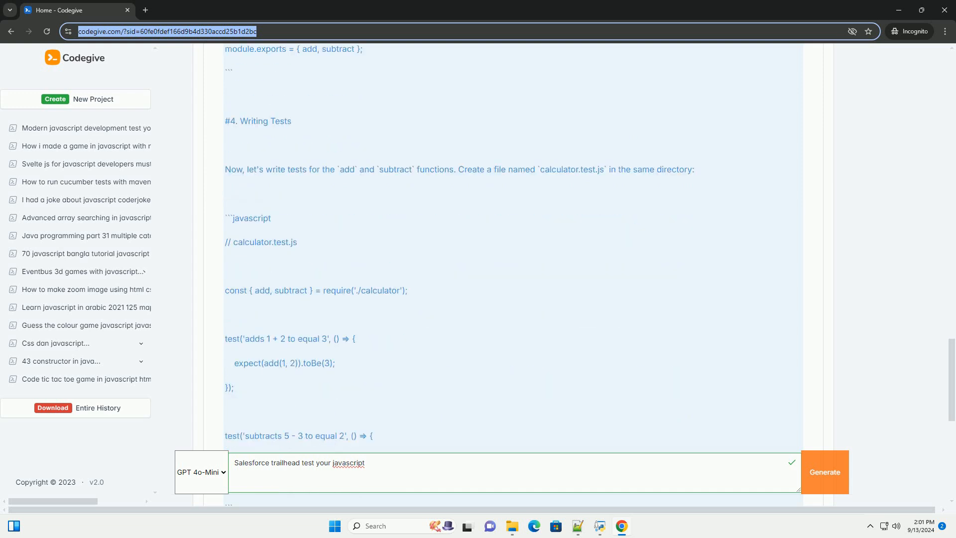
{"action": "scroll", "scroll_direction": "down", "scroll_amount": 3}
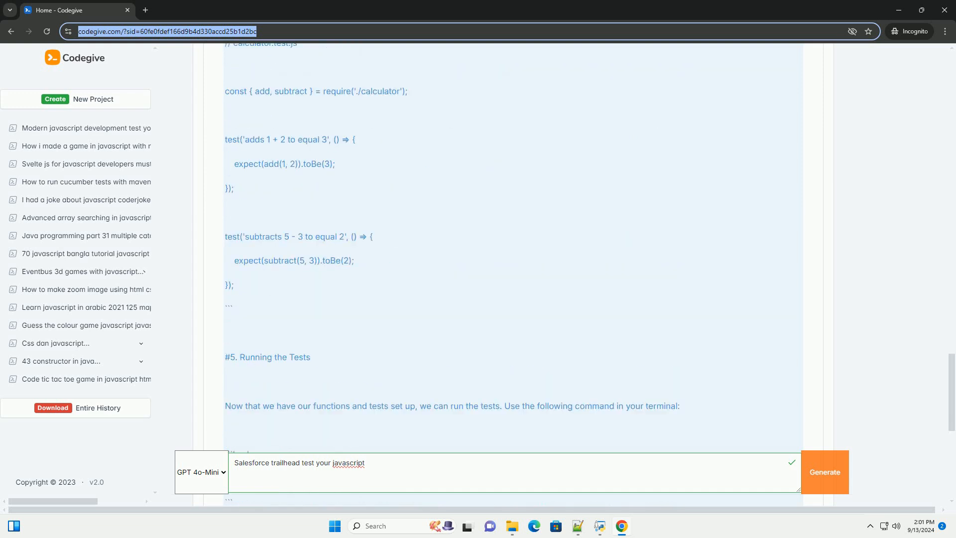
{"action": "scroll", "scroll_direction": "down", "scroll_amount": 3}
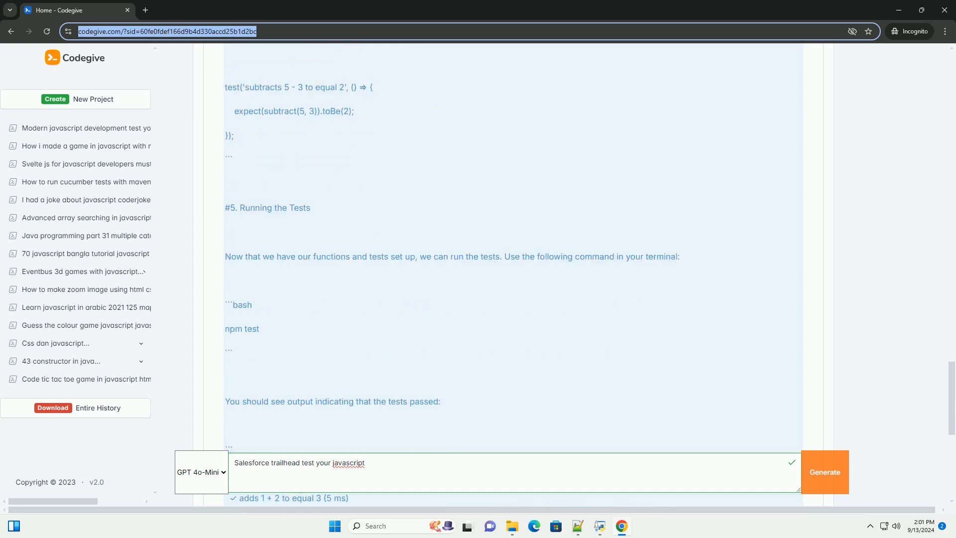
{"action": "scroll", "scroll_direction": "down", "scroll_amount": 3}
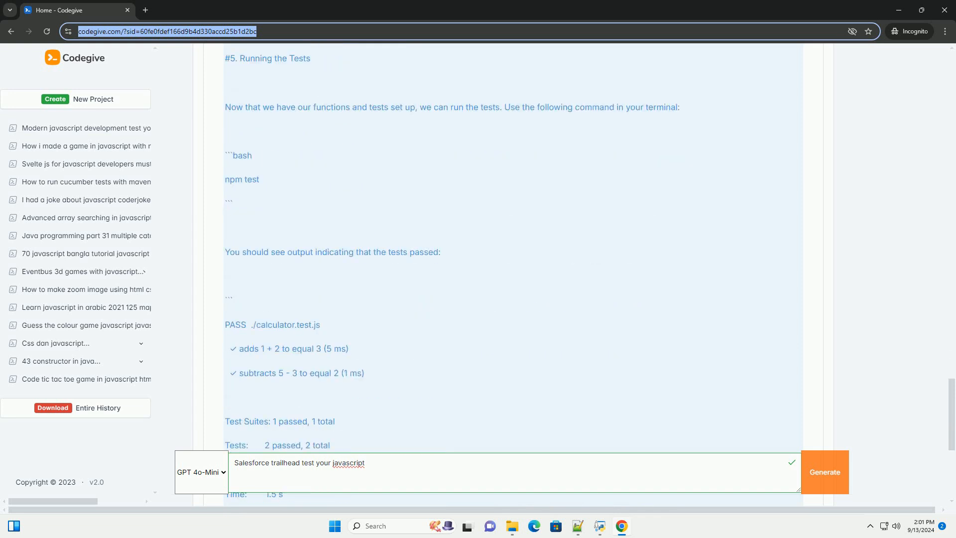
{"action": "scroll", "scroll_direction": "down", "scroll_amount": 3}
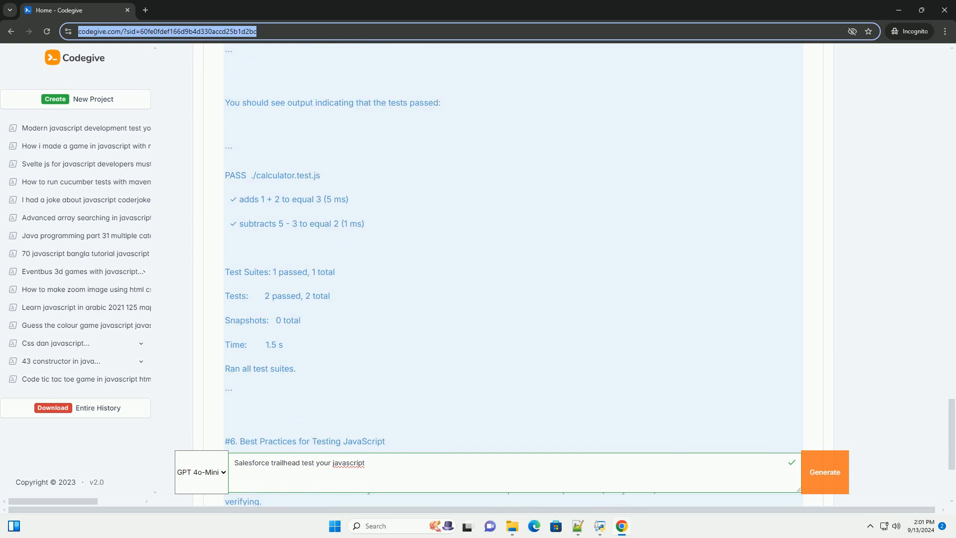
{"action": "scroll", "scroll_direction": "down", "scroll_amount": 3}
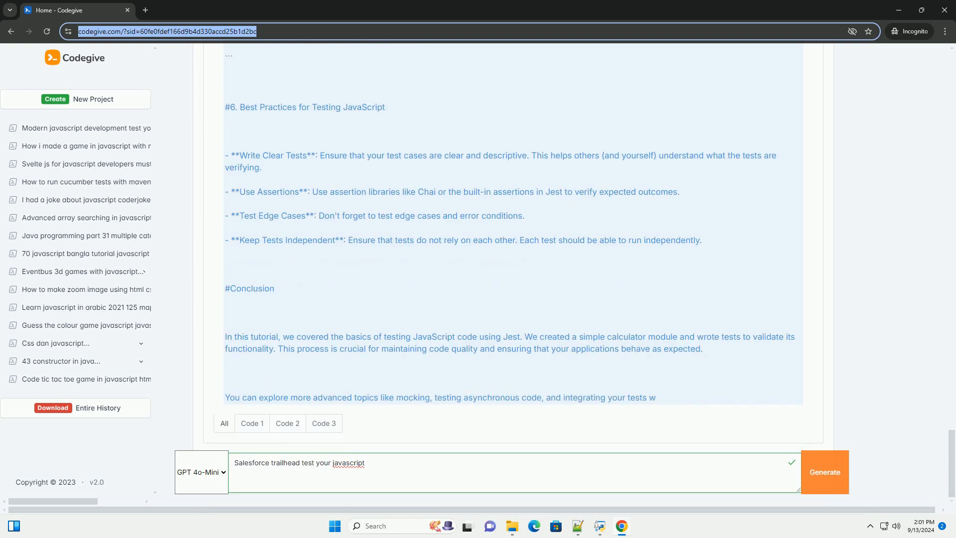
{"action": "scroll", "scroll_direction": "down", "scroll_amount": 3}
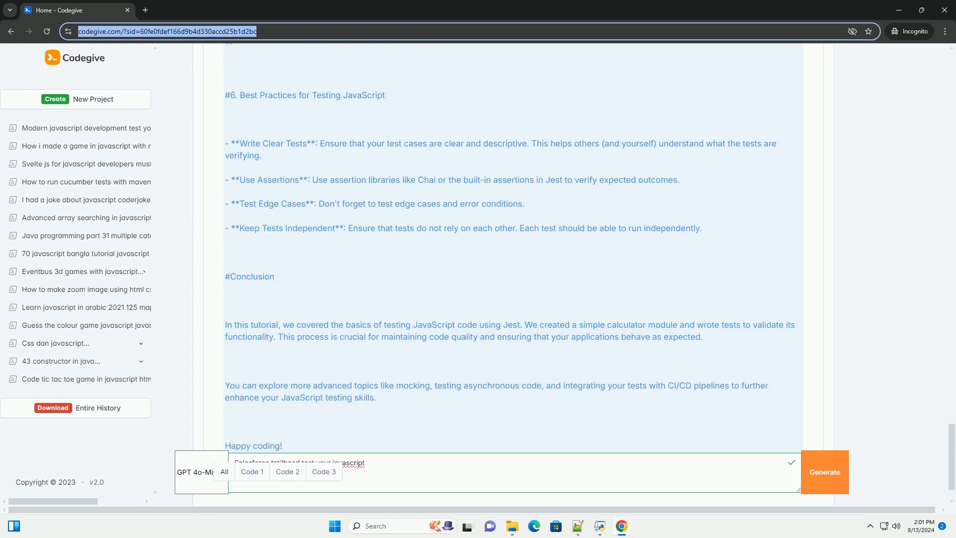